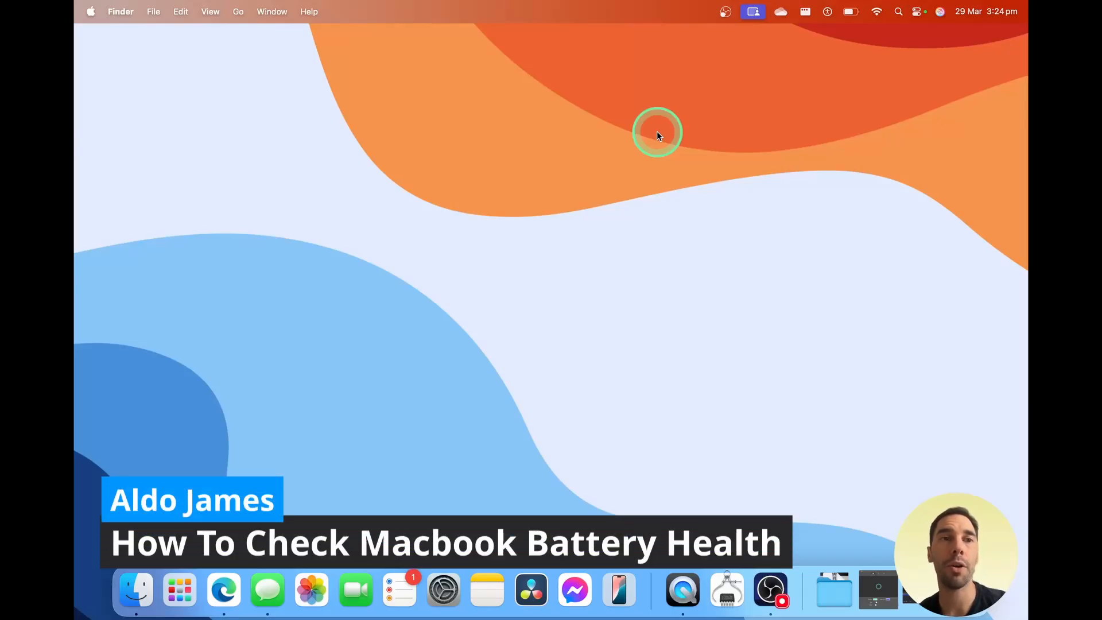
mouse_move(511, 197)
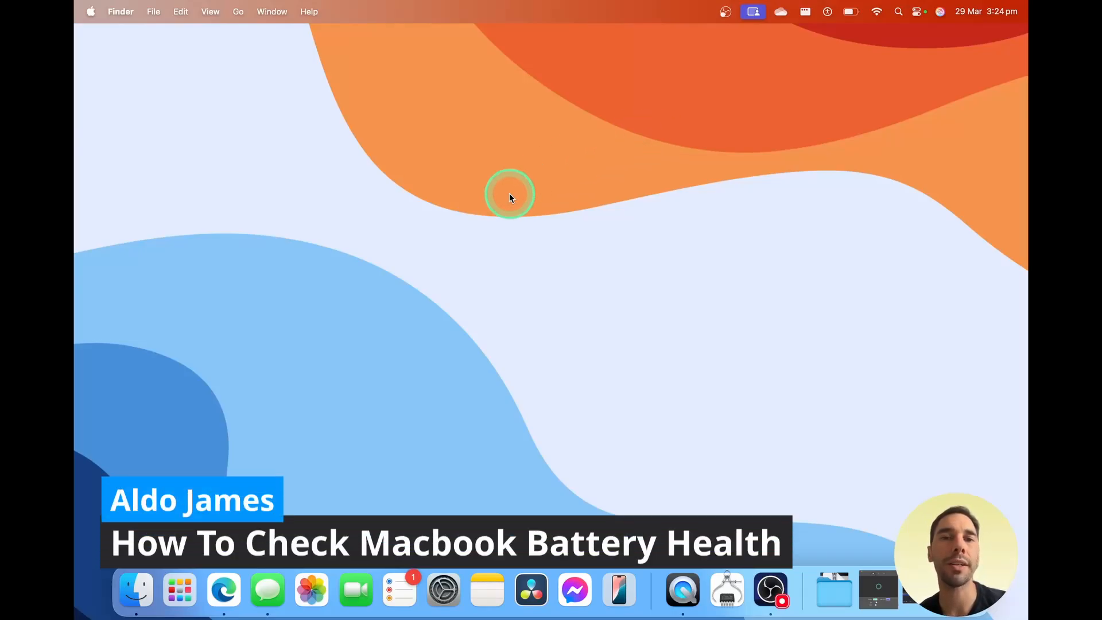
- Open the Apple menu from the menu bar
left_click(90, 11)
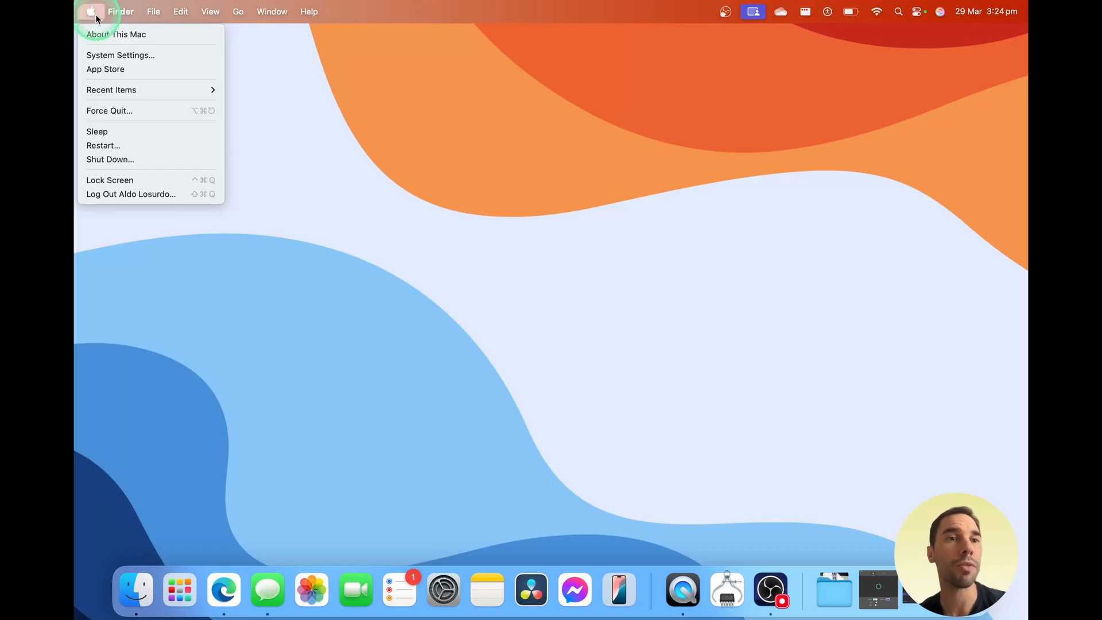
- Open System Settings on the Battery page showing 68% level and Normal health
left_click(120, 56)
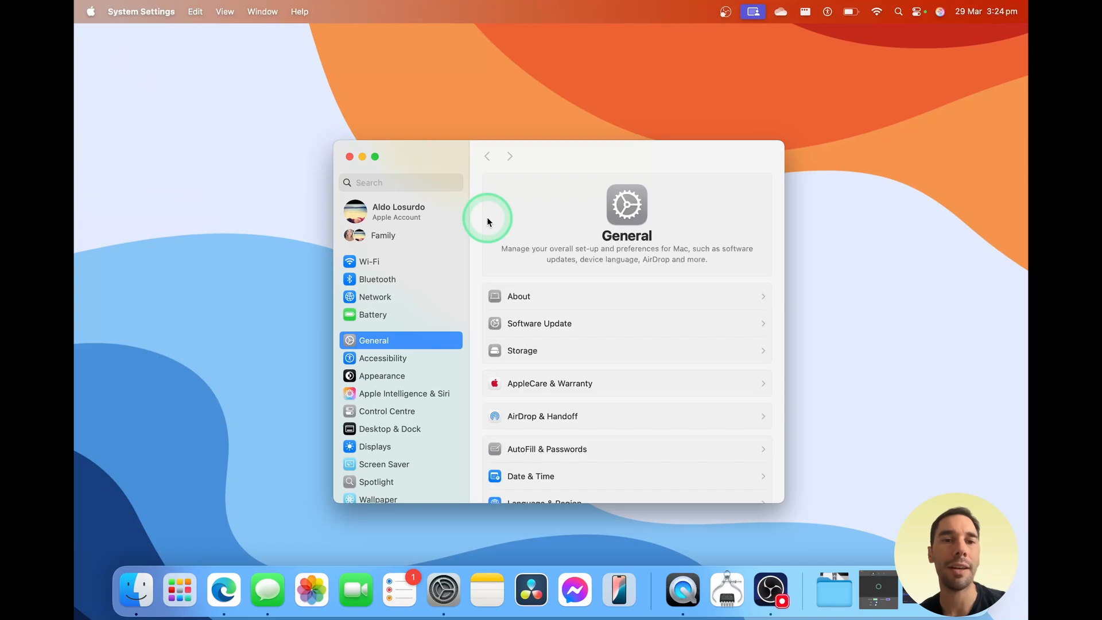
mouse_move(379, 261)
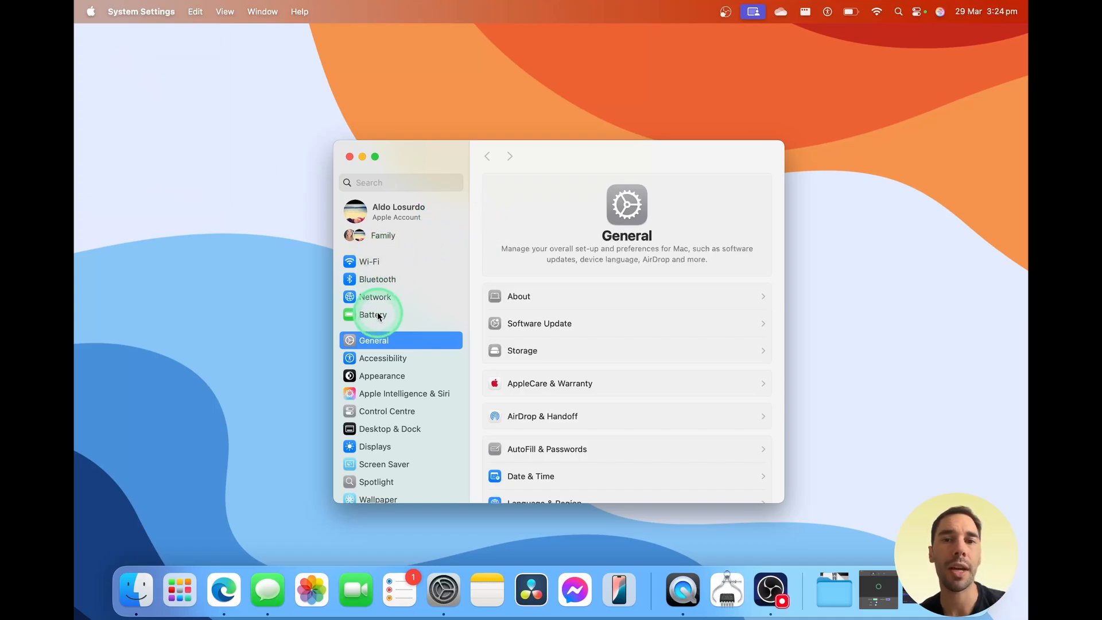
left_click(372, 314)
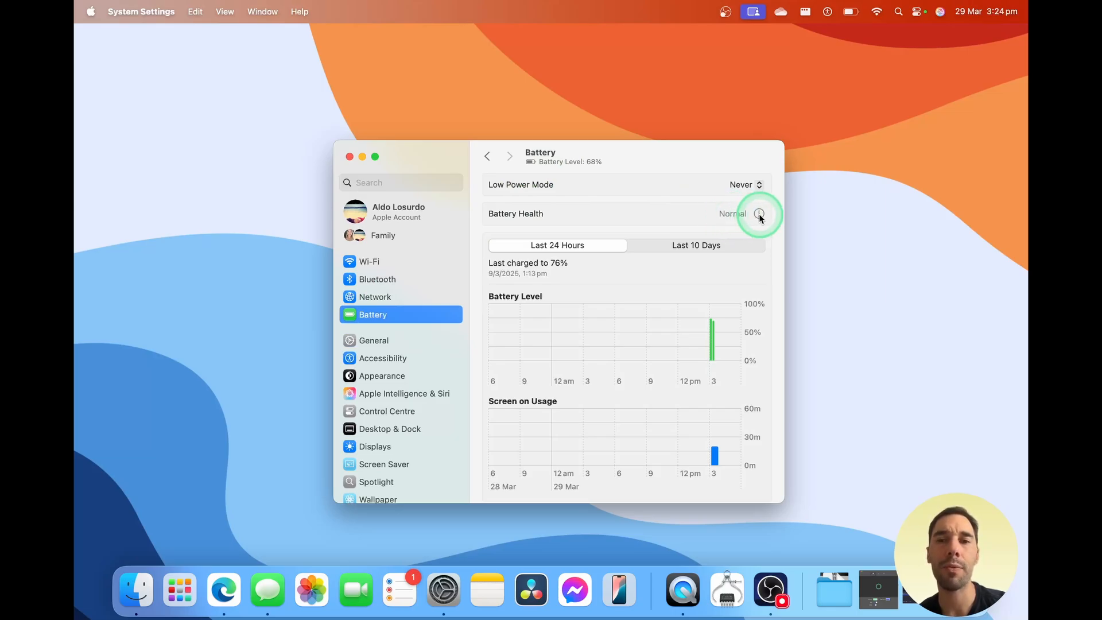
- View Battery Health details: condition Normal, maximum capacity 96%, optimised charging on
left_click(759, 214)
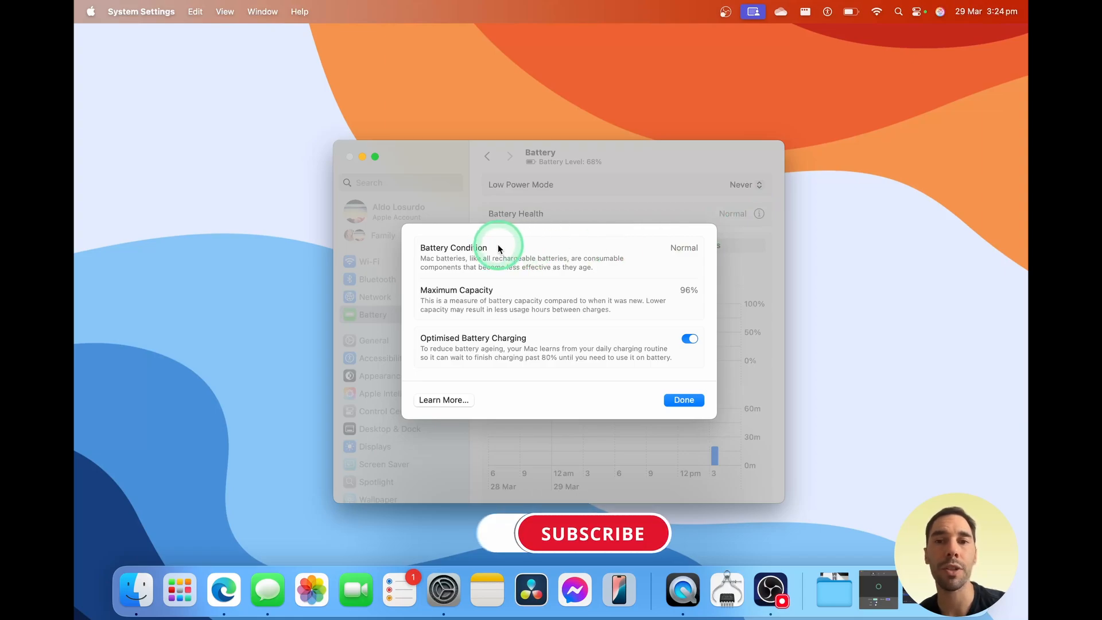
mouse_move(620, 287)
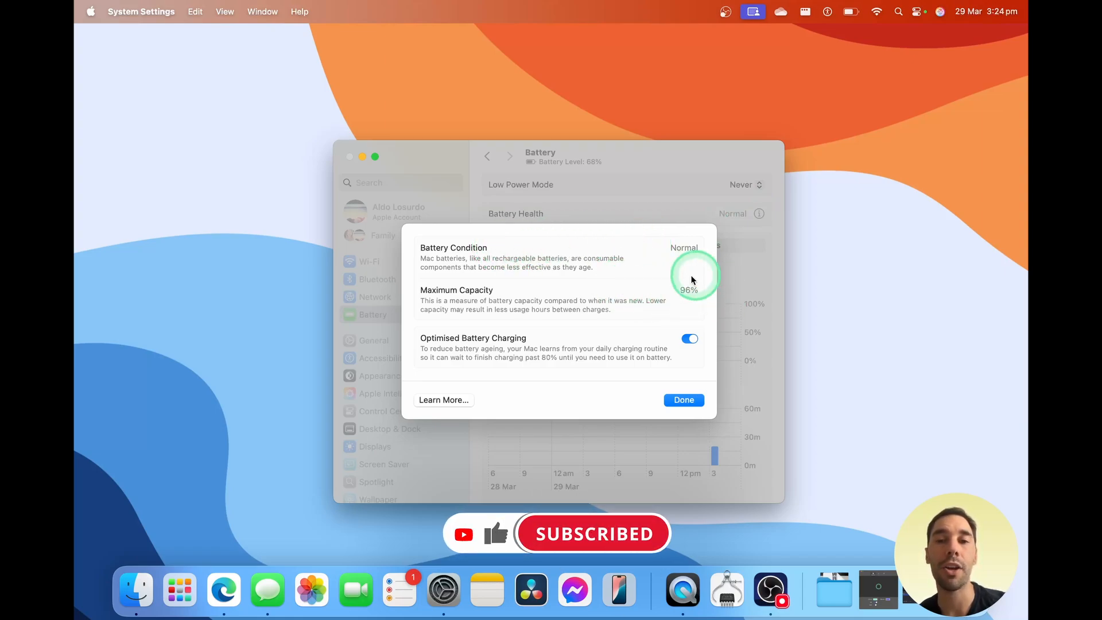
mouse_move(680, 295)
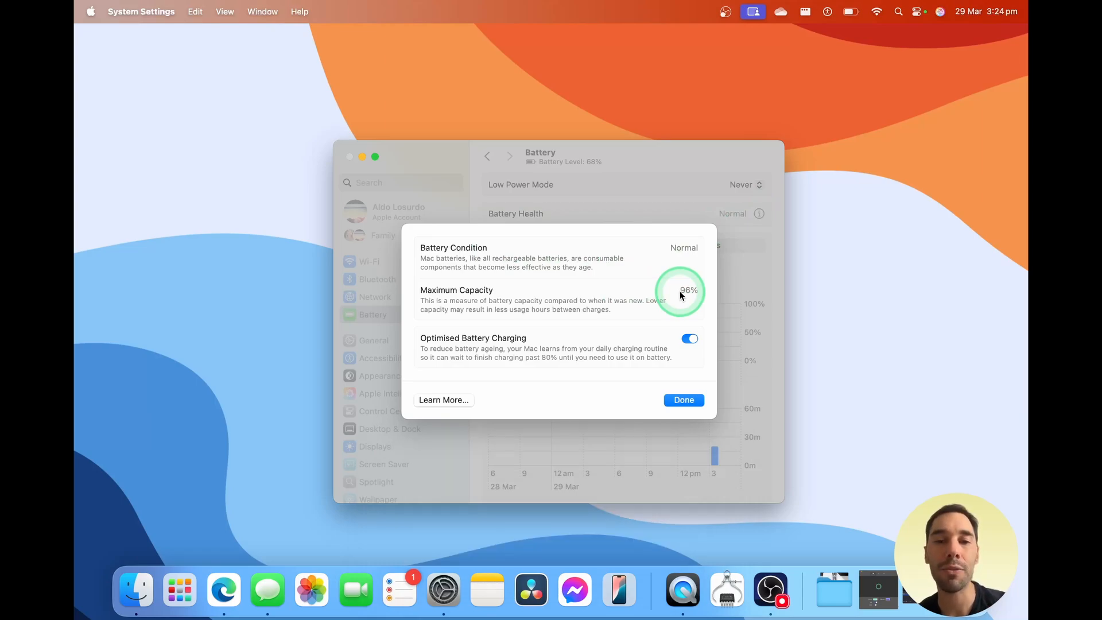
mouse_move(589, 320)
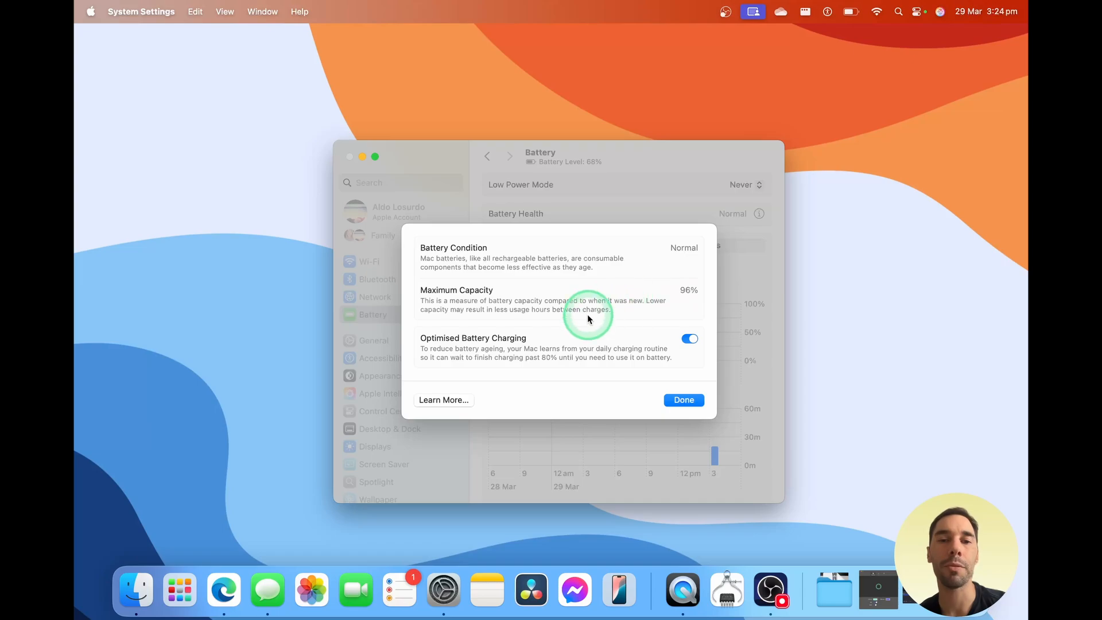
mouse_move(683, 385)
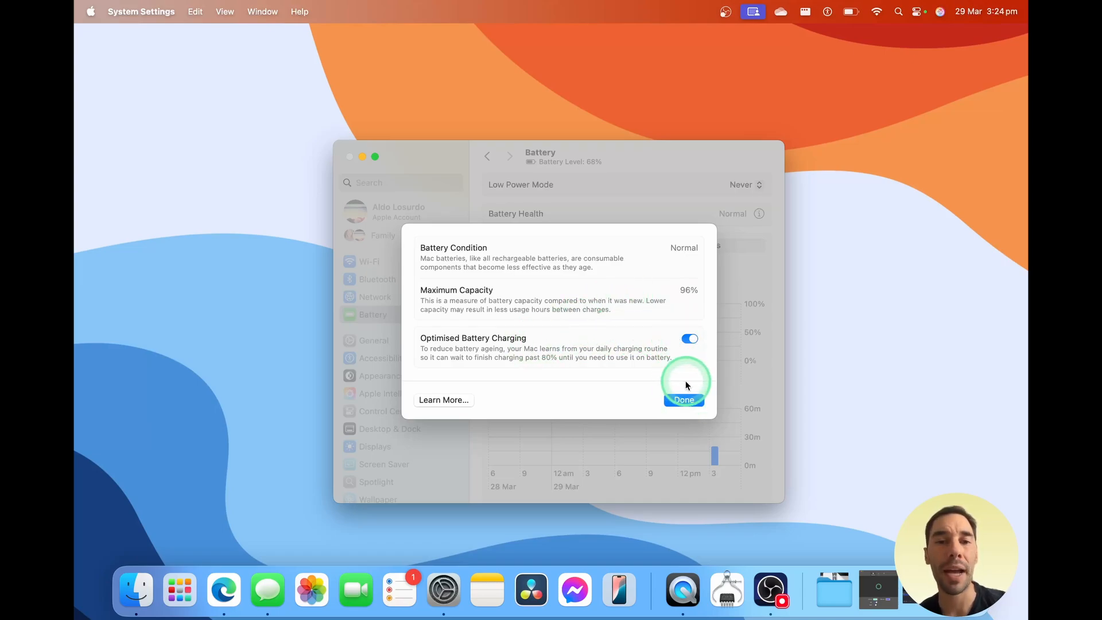
- Close the battery health details and reopen the Apple menu for System Information
left_click(682, 399)
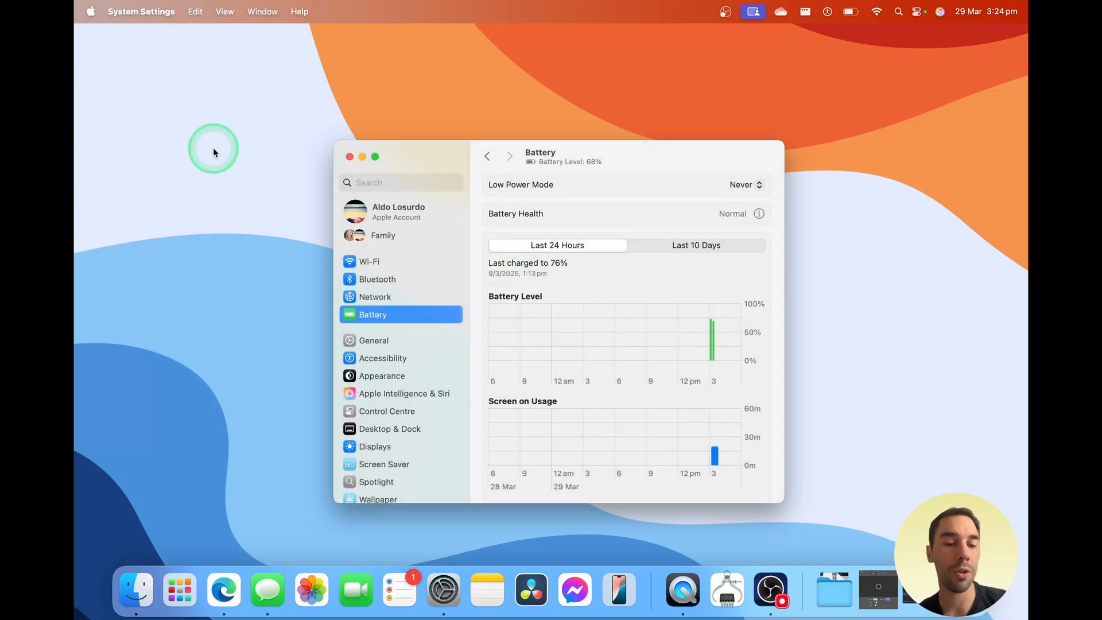
mouse_move(111, 46)
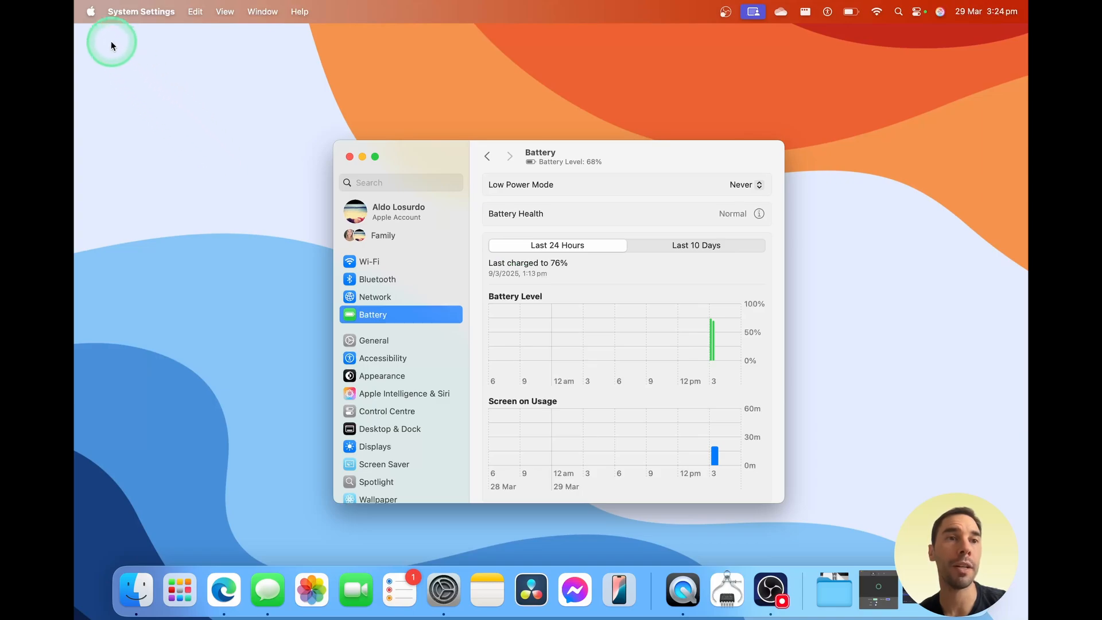
left_click(90, 11)
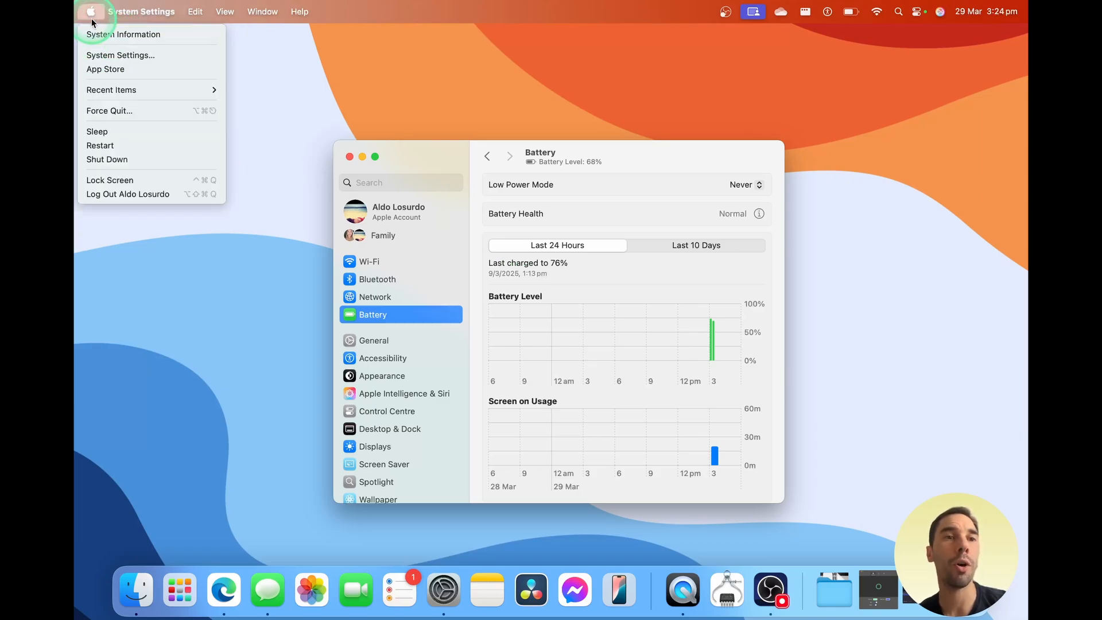
mouse_move(125, 33)
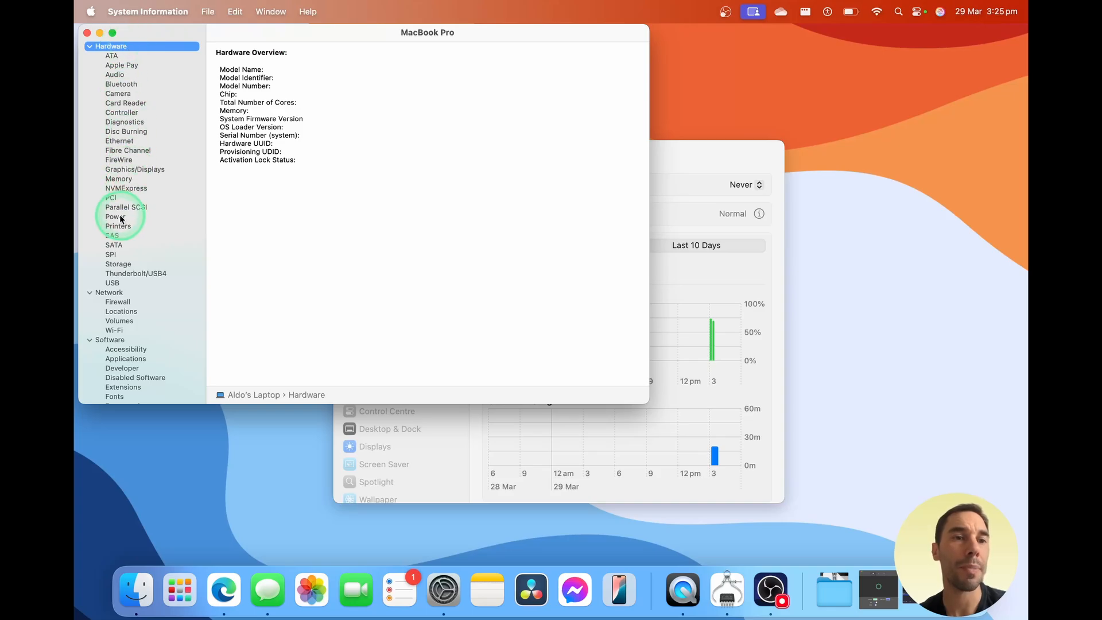
- Show the System Information Power report: cycle count 68, condition Normal, capacity 96%
left_click(115, 217)
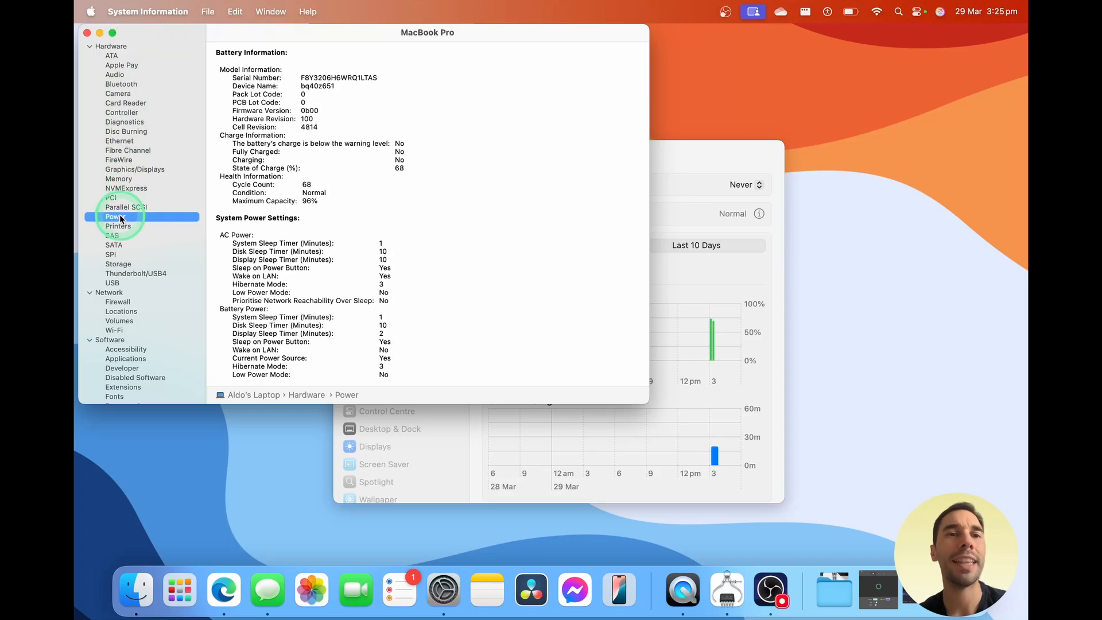
mouse_move(238, 221)
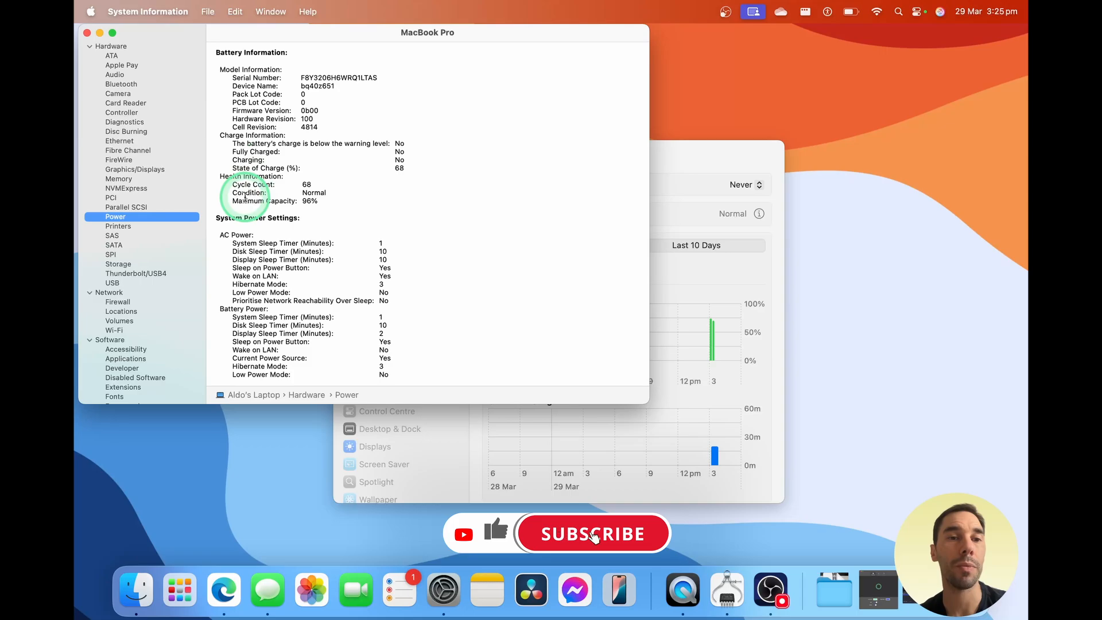
left_click(593, 534)
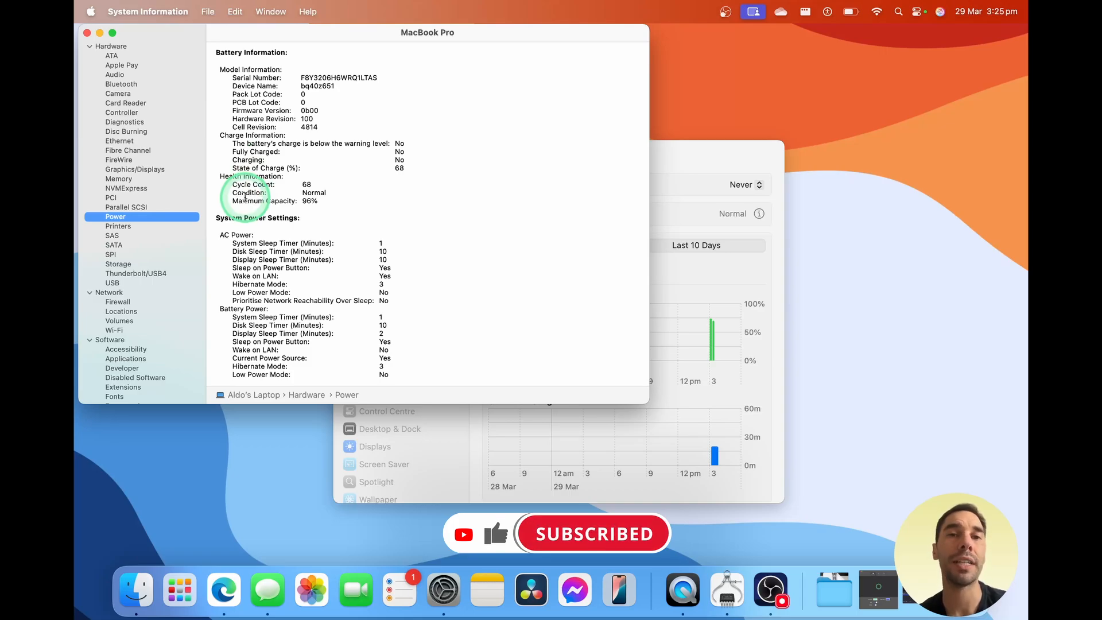